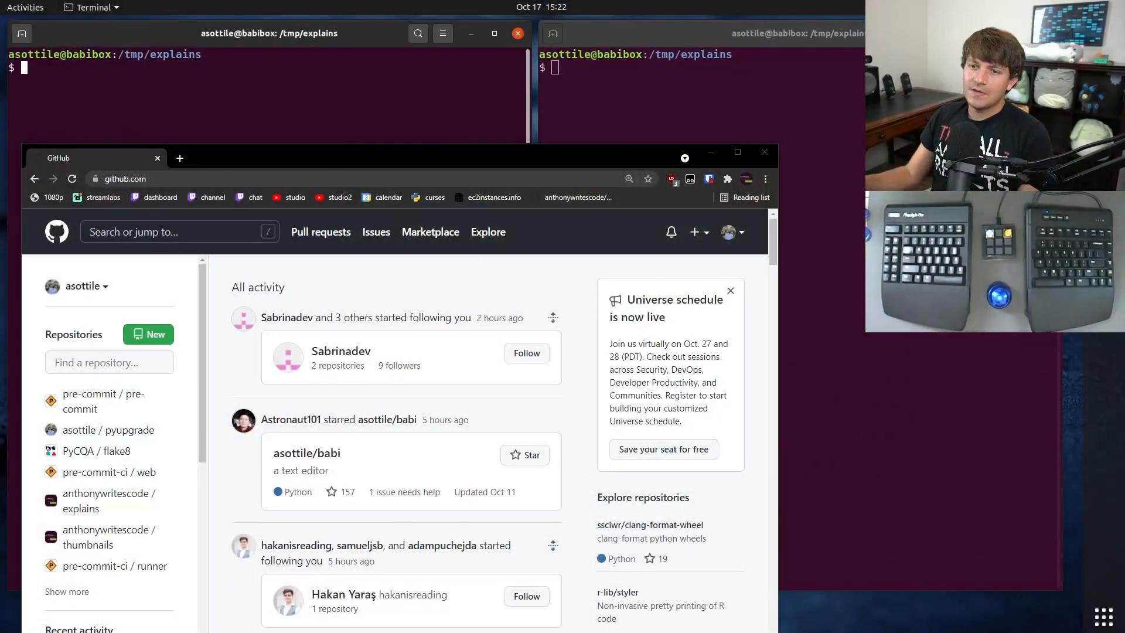
- View the scratch wiki's anthony explains ideas page, scanning its idea list, revision count and Pages sidebar
left_click(215, 178)
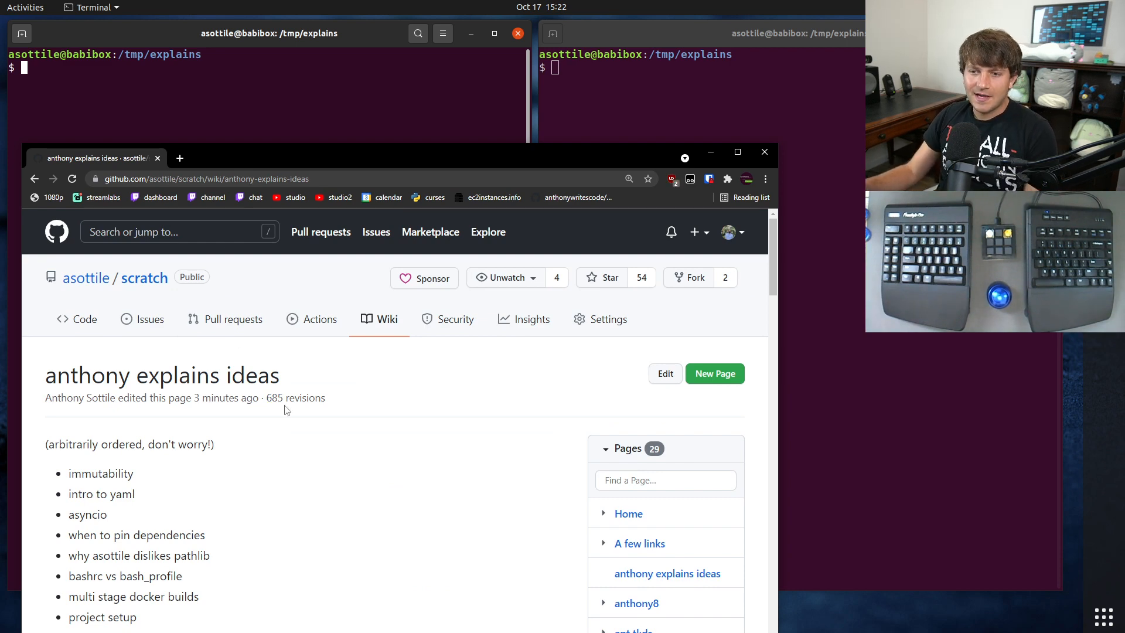
scroll("down", 3)
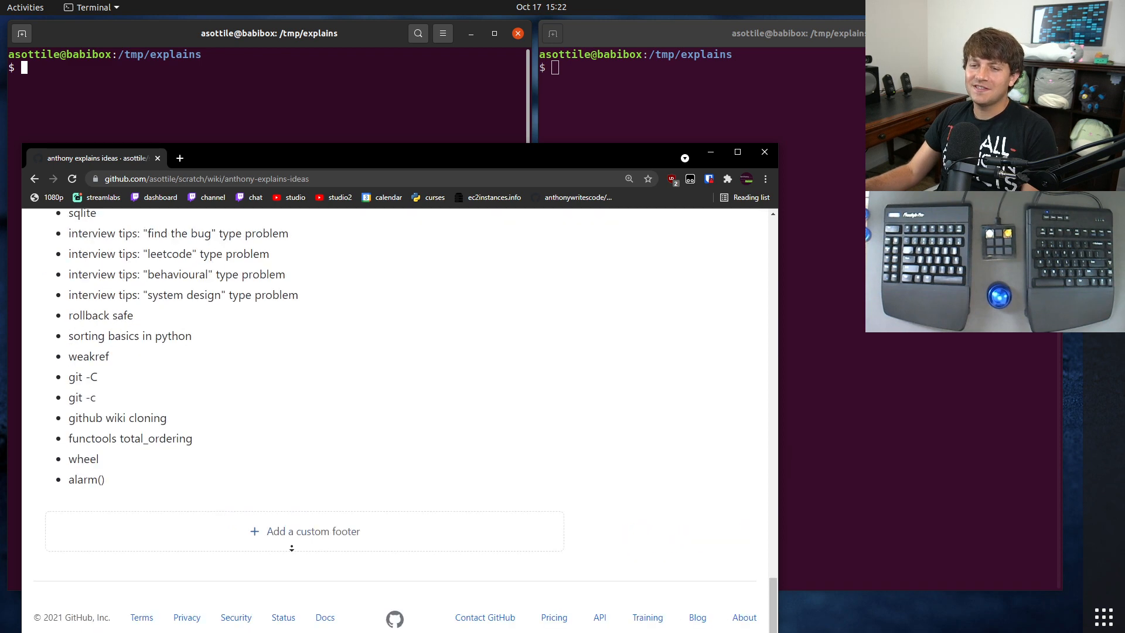
mouse_move(325, 472)
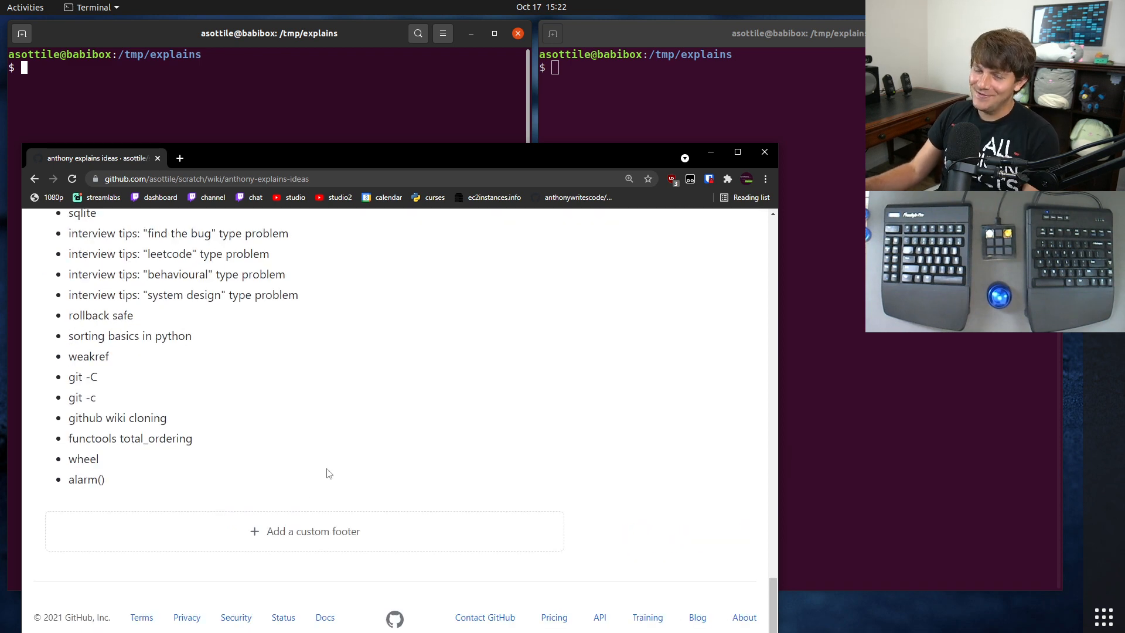
mouse_move(302, 465)
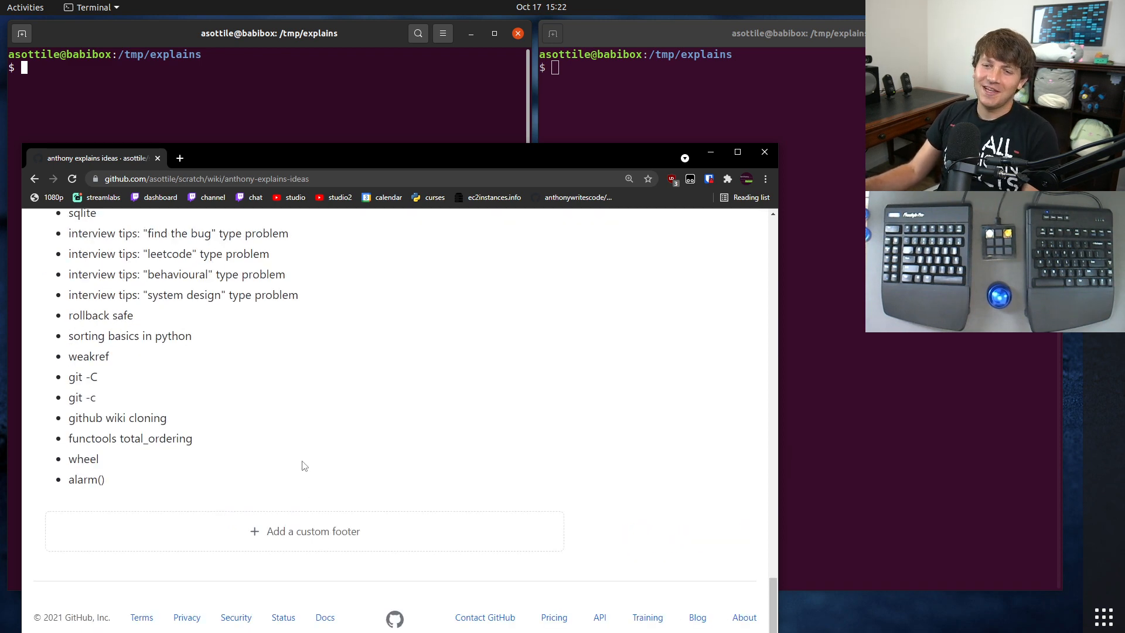
double_click(117, 417)
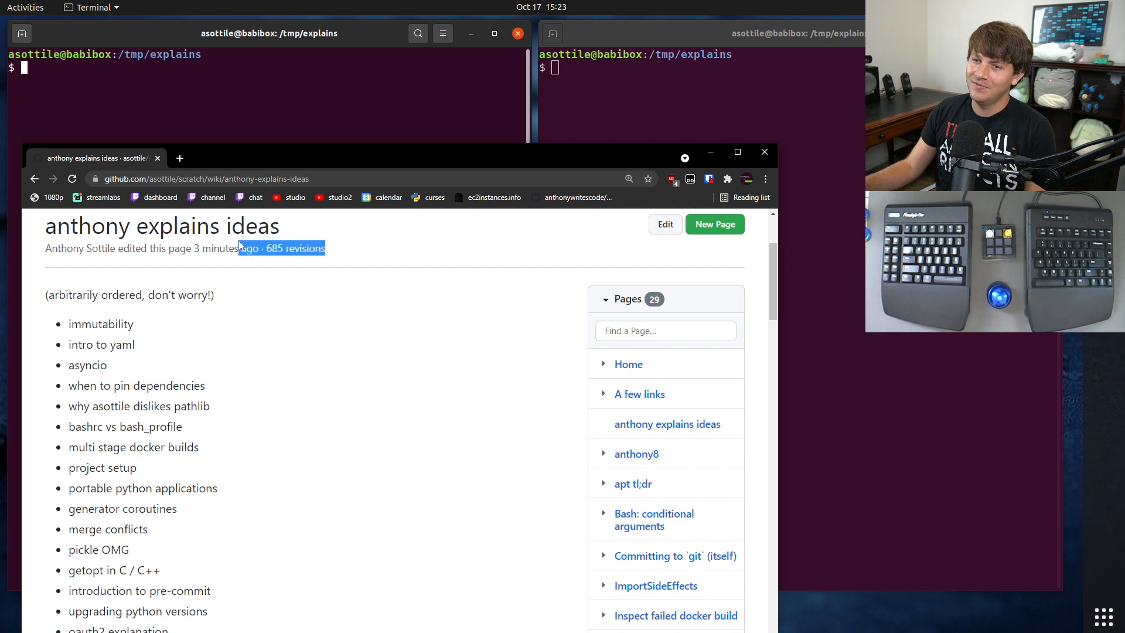
left_click(299, 344)
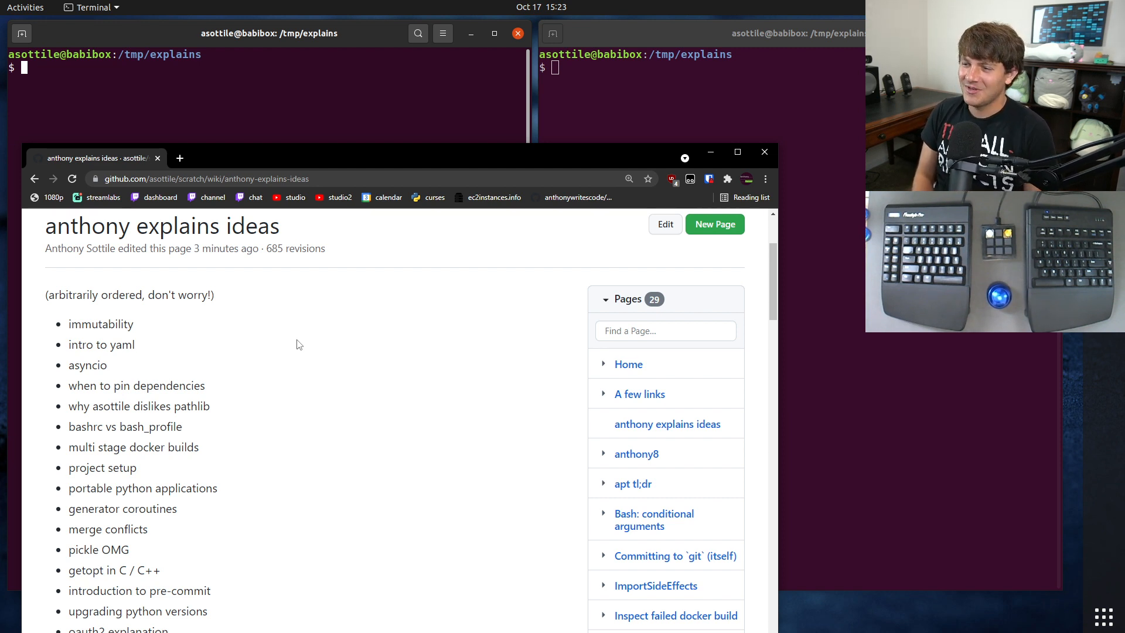
scroll("down", 3)
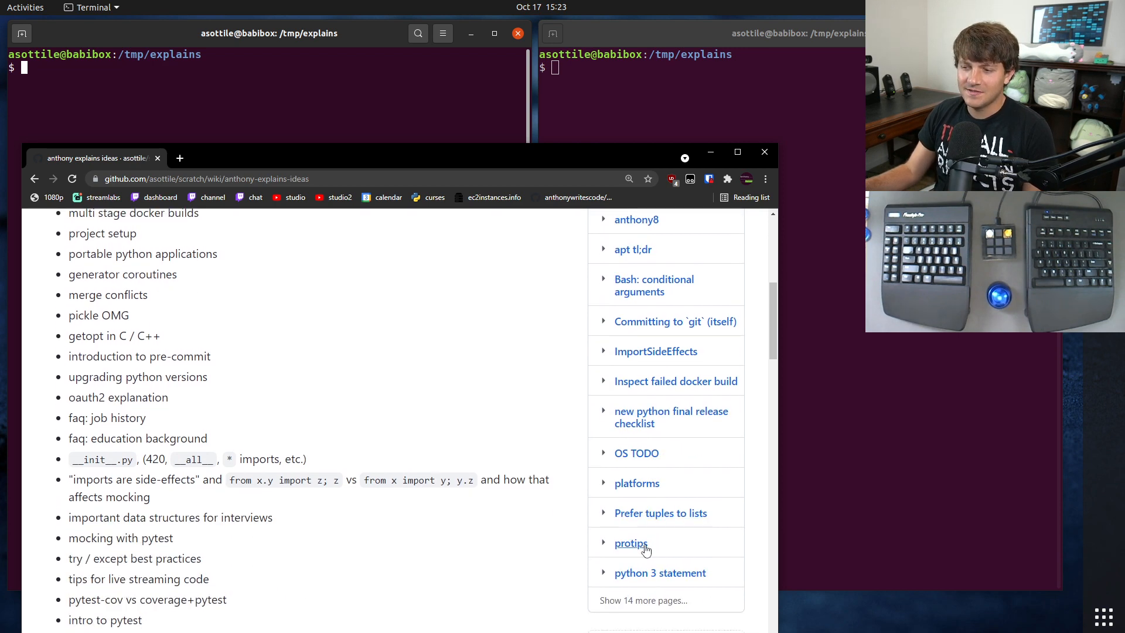
- Visit the protips and Home wiki pages from the sidebar, then land on A few links
left_click(630, 543)
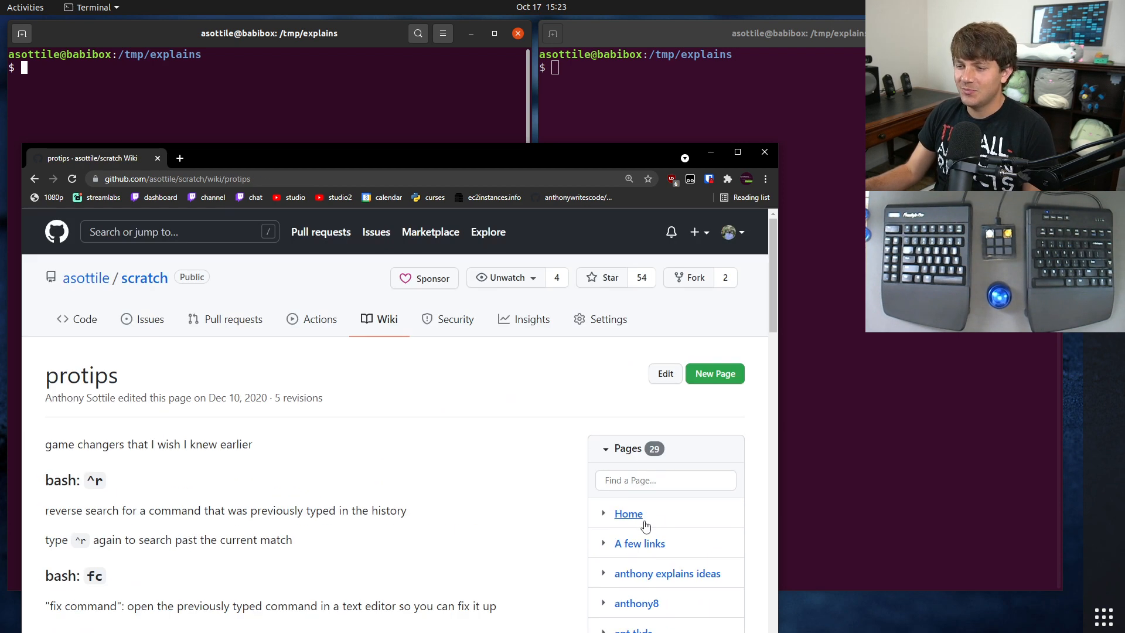
left_click(628, 513)
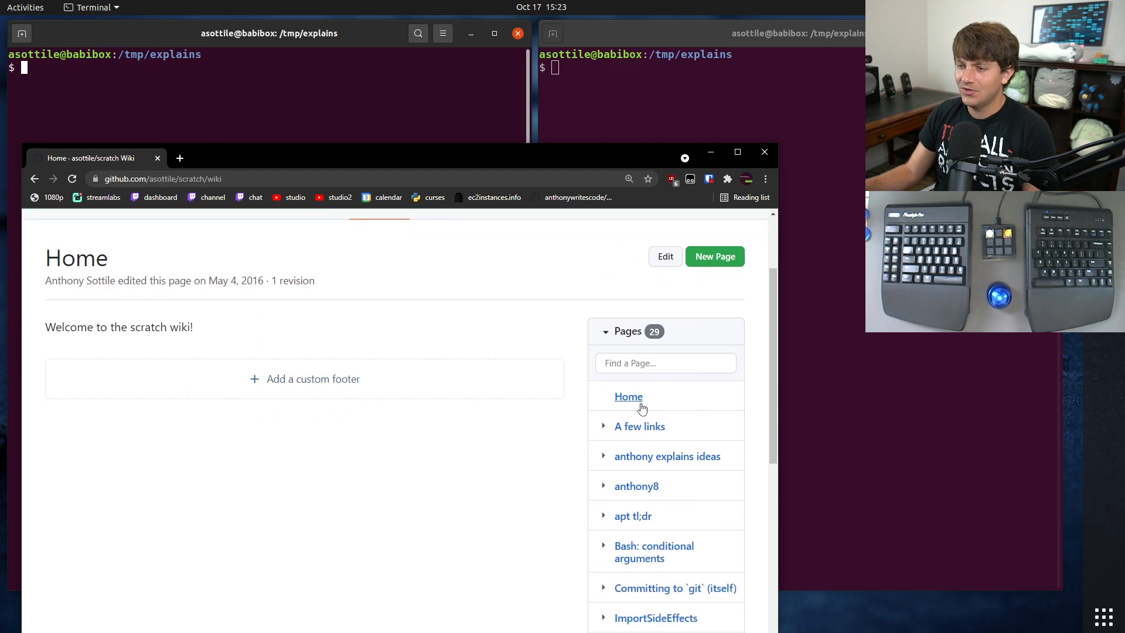
left_click(628, 396)
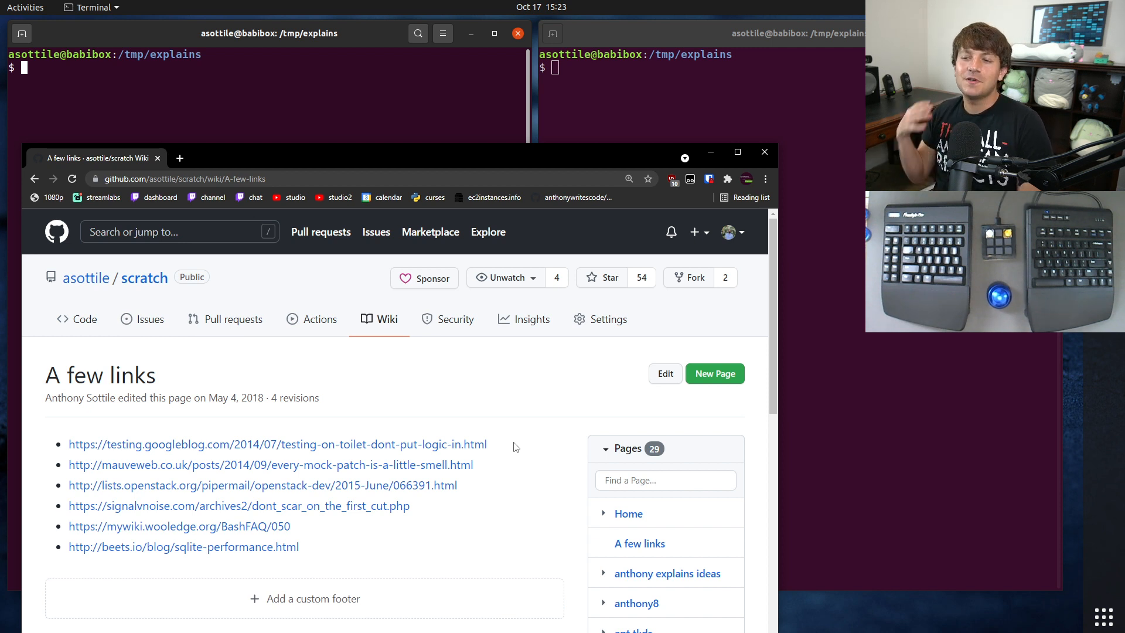
mouse_move(389, 161)
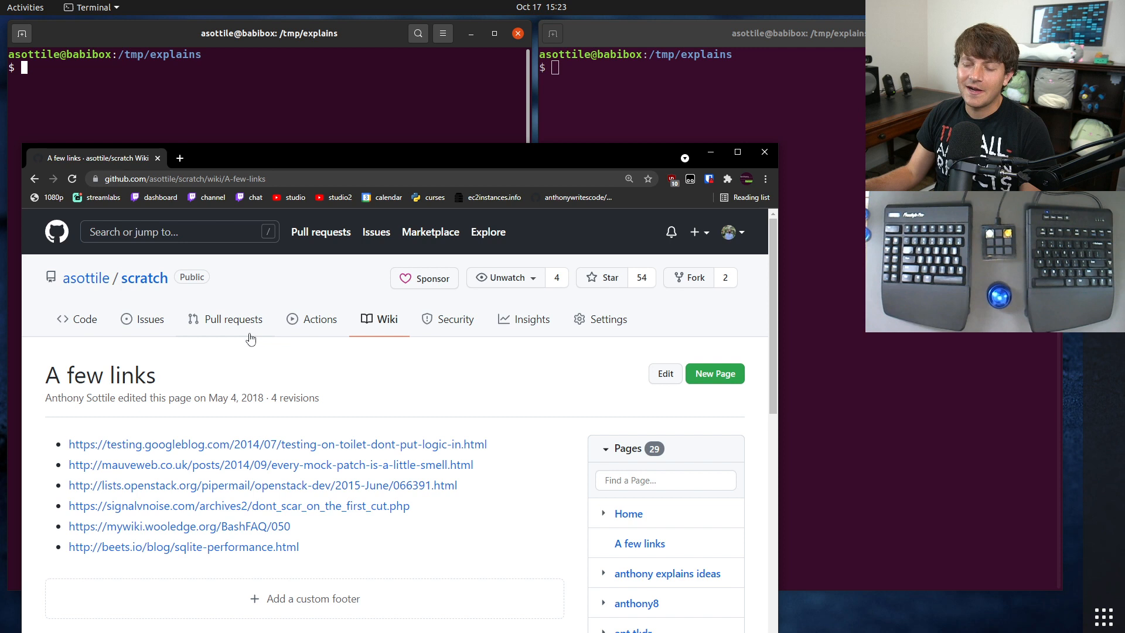
mouse_move(180, 342)
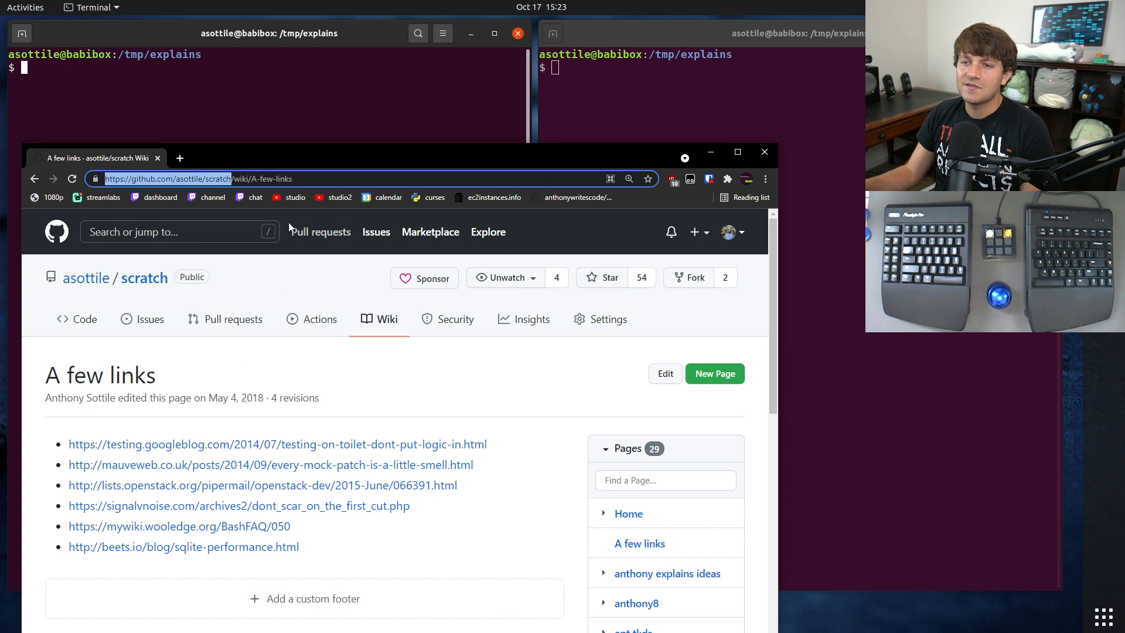
mouse_move(283, 103)
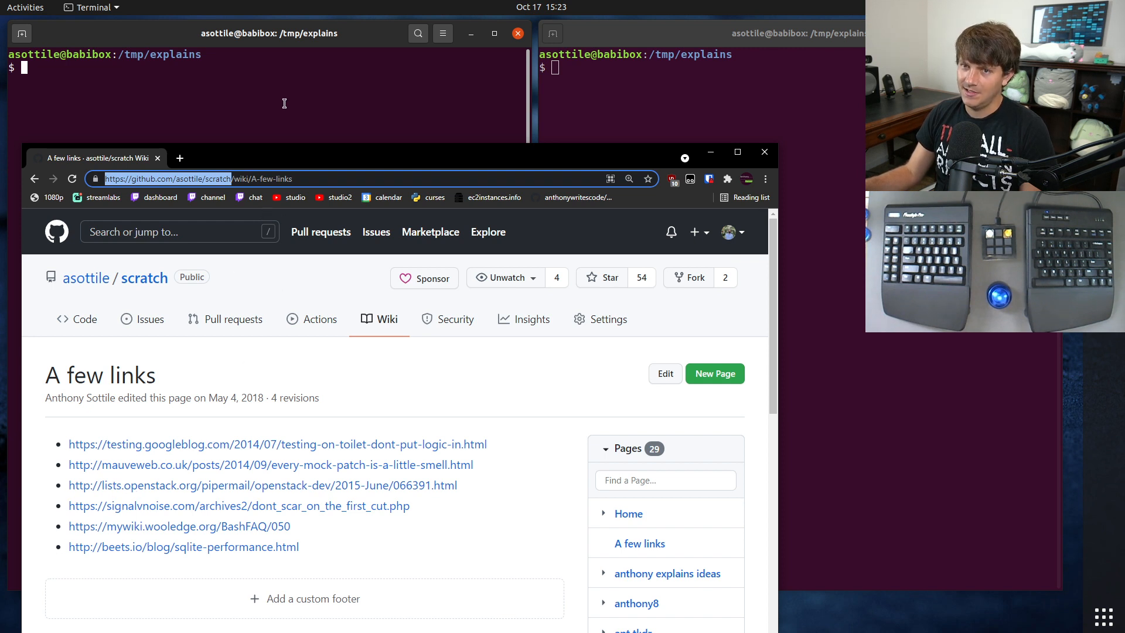
type("git clone git@github.com:asottile/scratch")
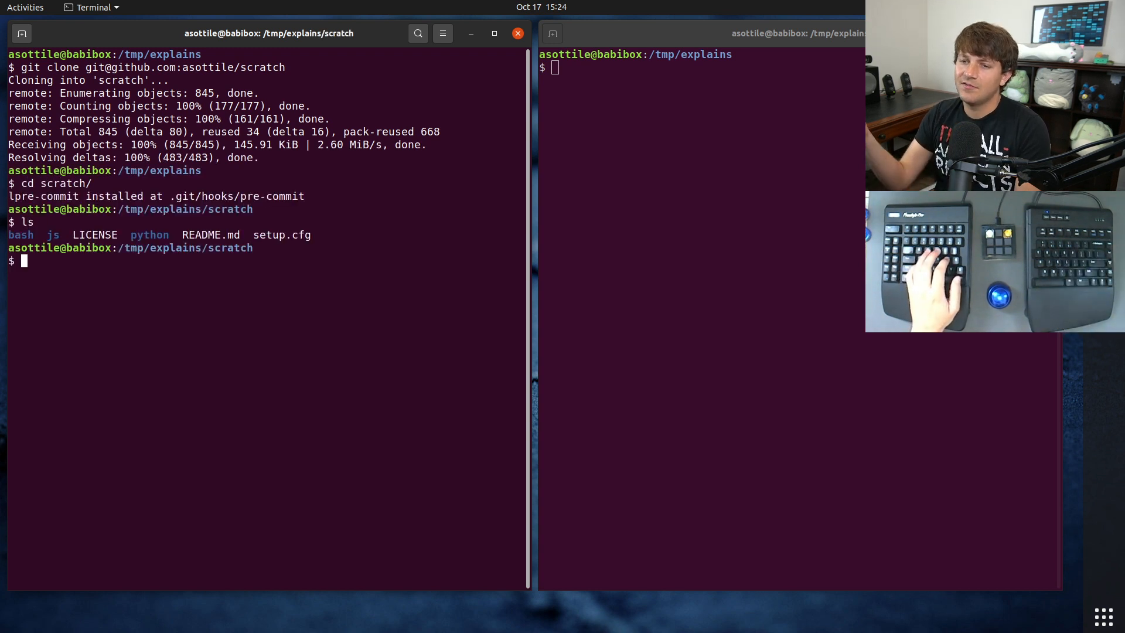
left_click_drag(9, 234, 253, 247)
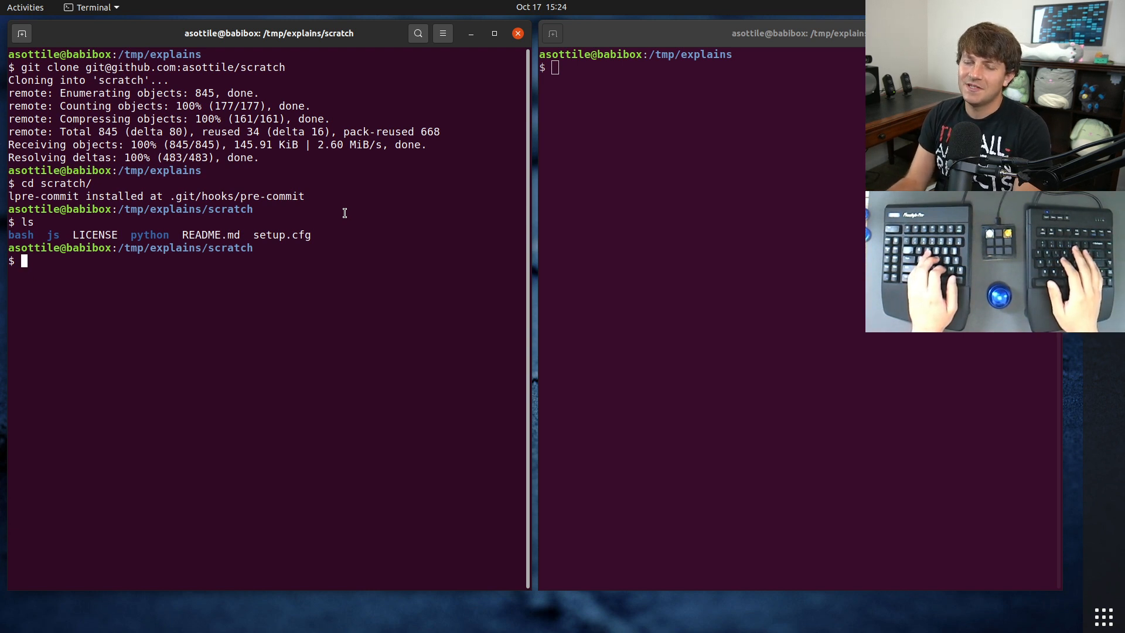
type("cd ..")
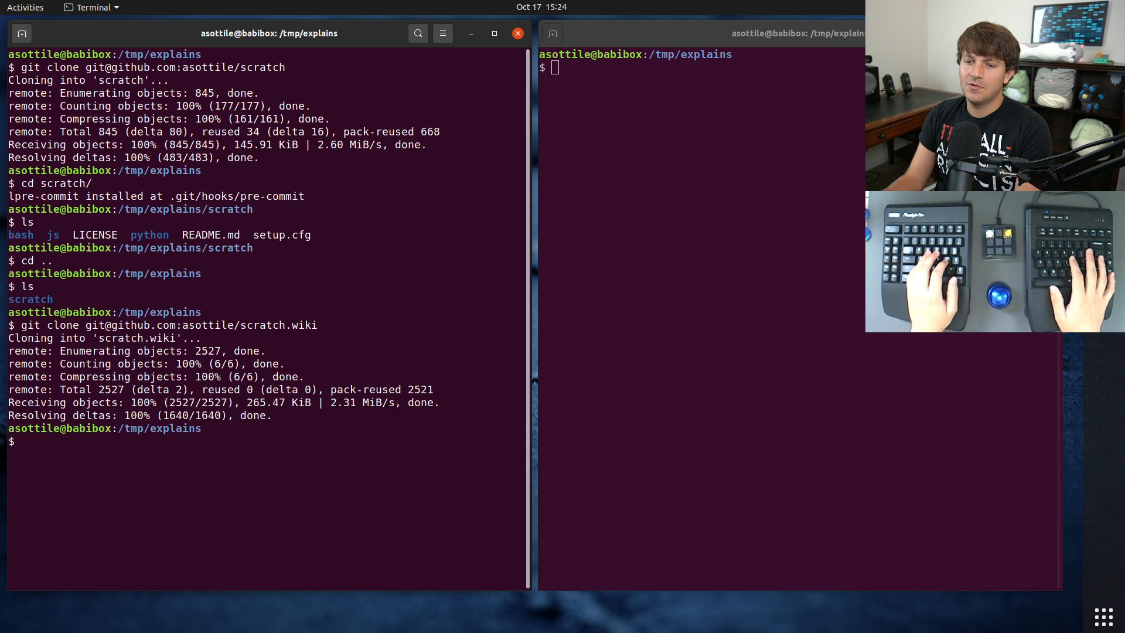
- Enter the cloned scratch.wiki repository and start nano on the anthony explains ideas markdown file
type("cd scratch.wiki/")
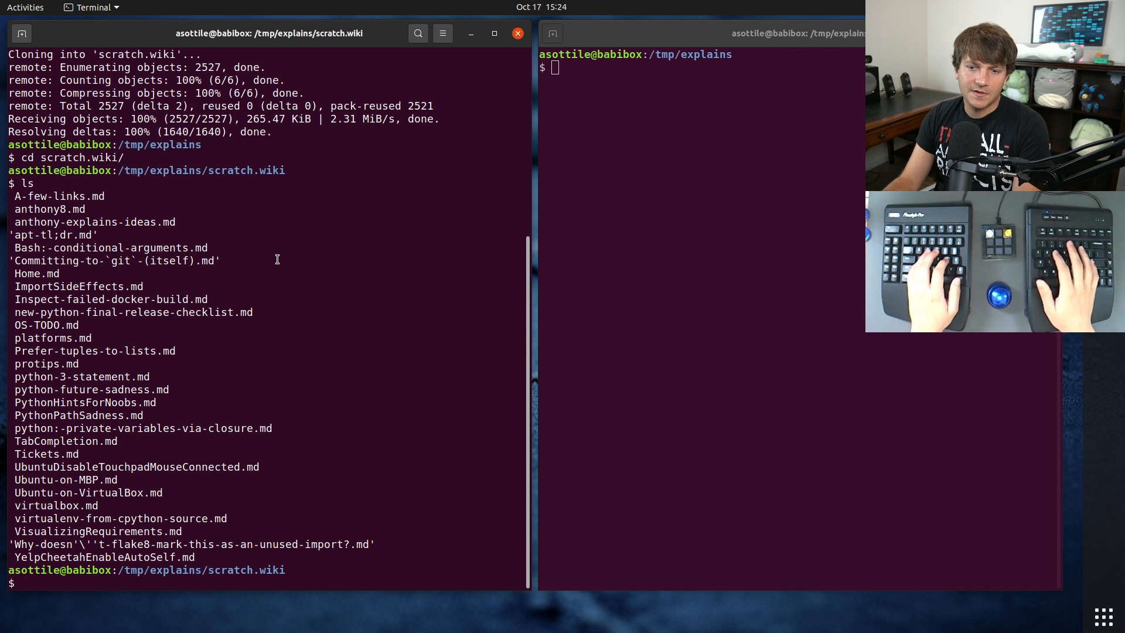
type("nano")
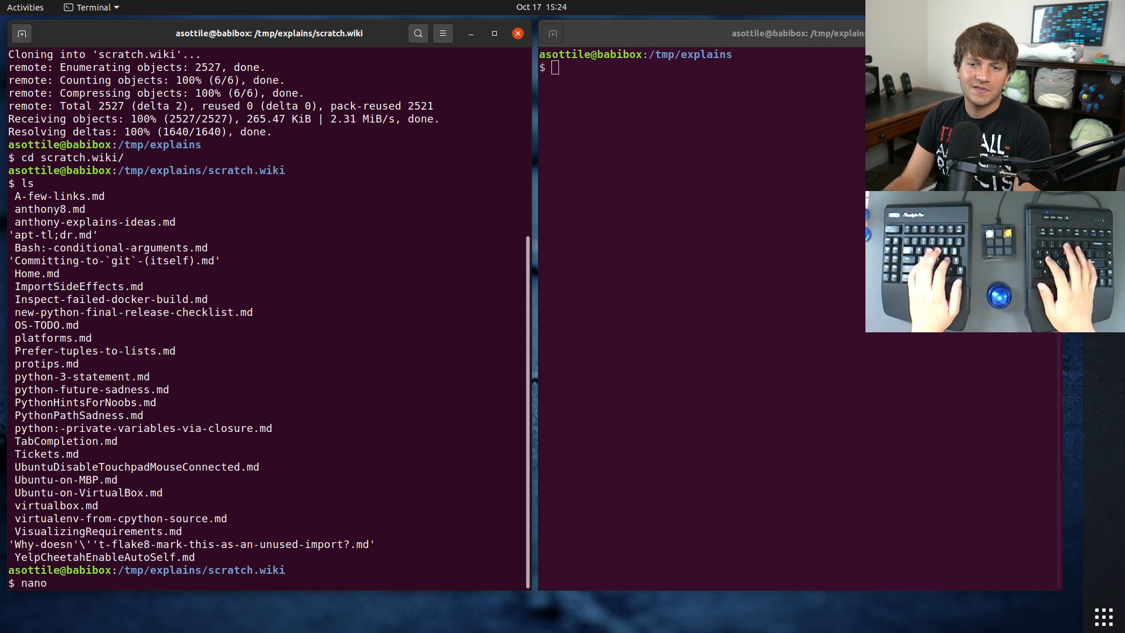
type("anthony")
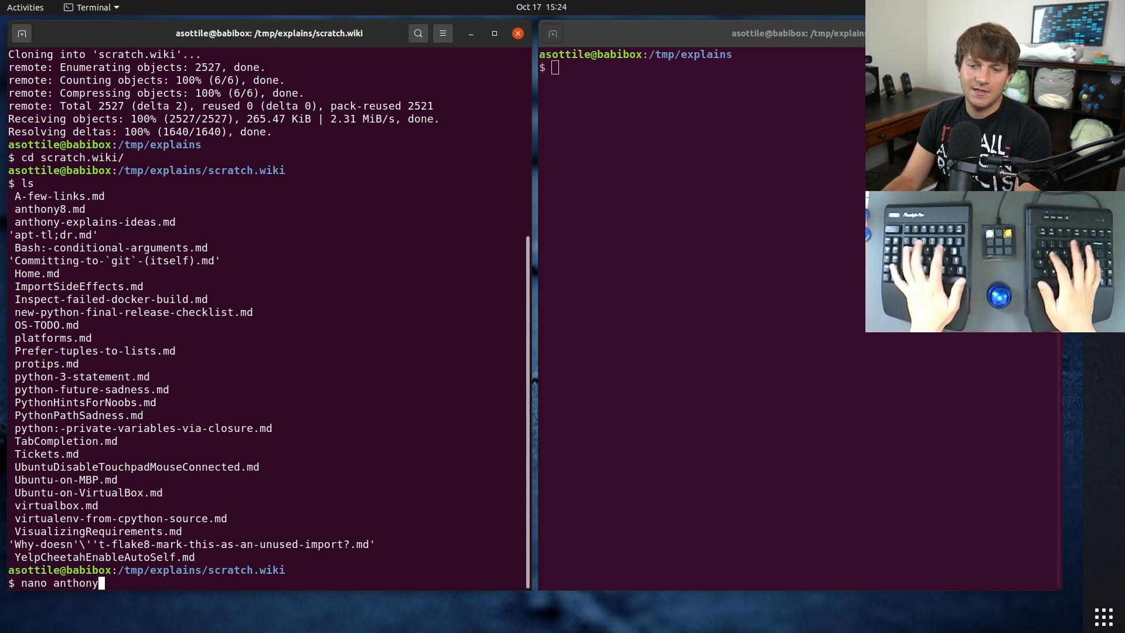
key("Return")
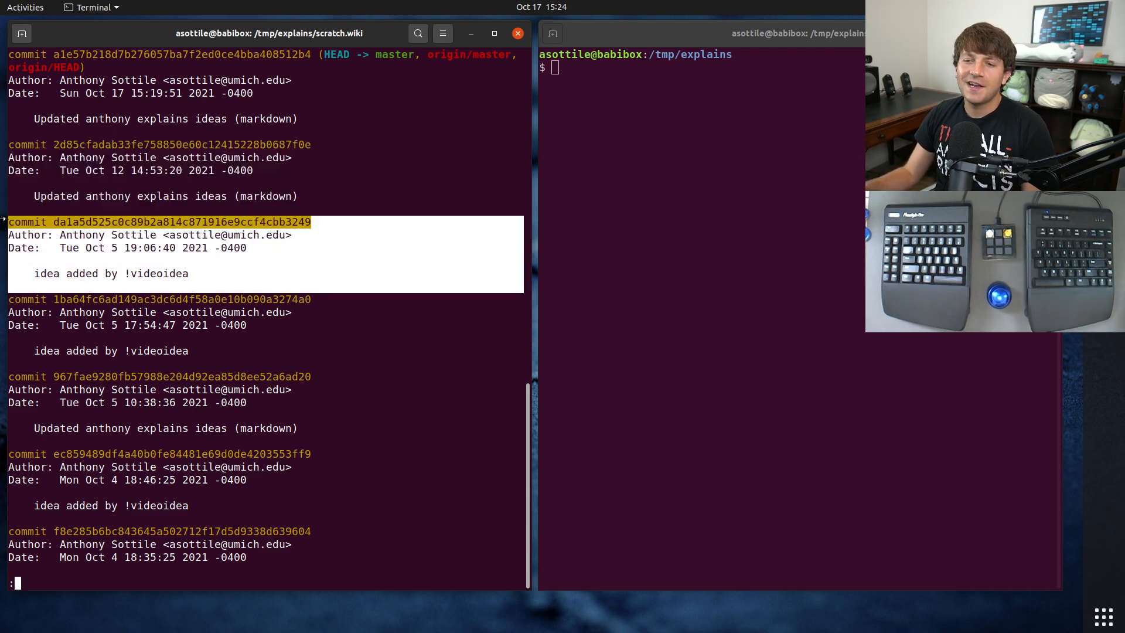
- In ~/workspace/anthonywritescode/twitch-chat-bot, load bot/plugins/videoidea.py in the editor
type("cd")
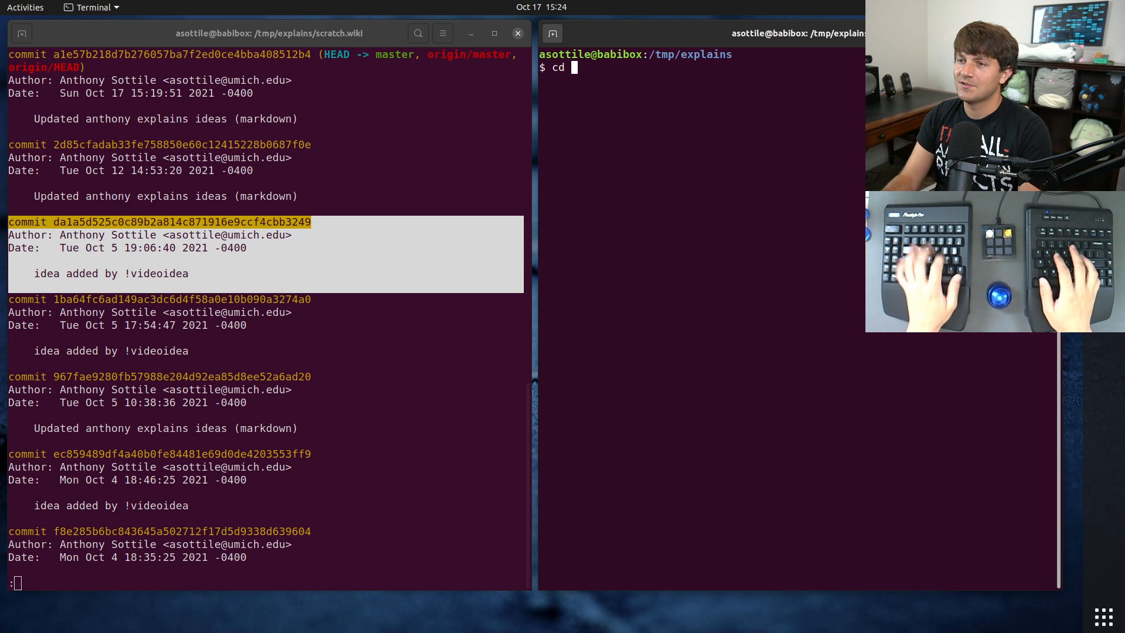
type("~/workspace/anthonywritescode/")
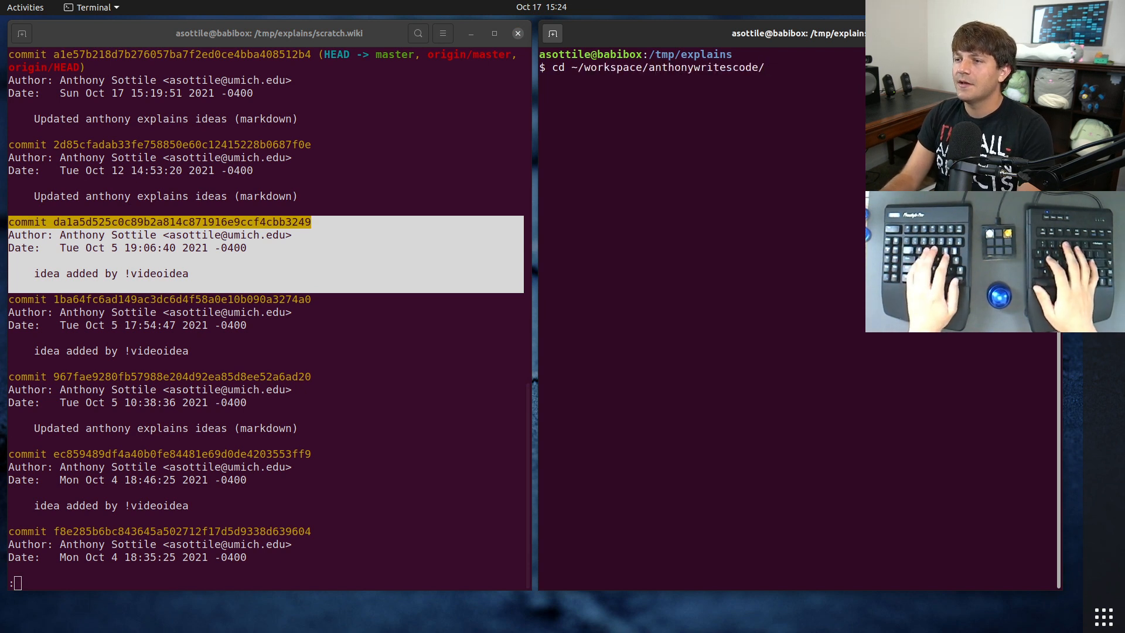
type("nano bi")
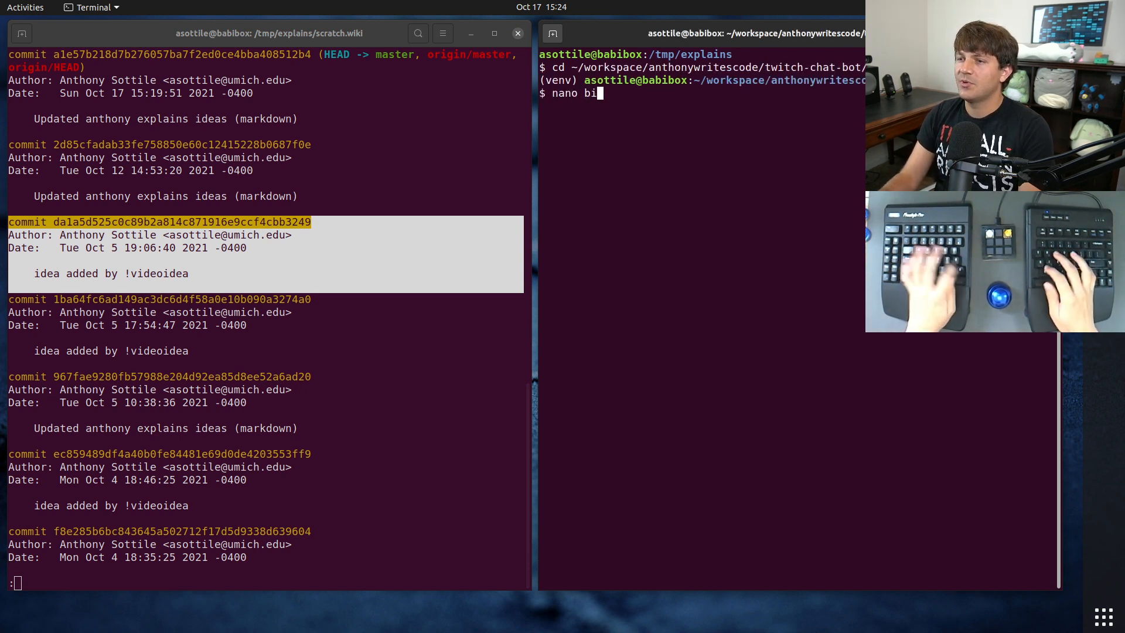
type("ot/plugins/")
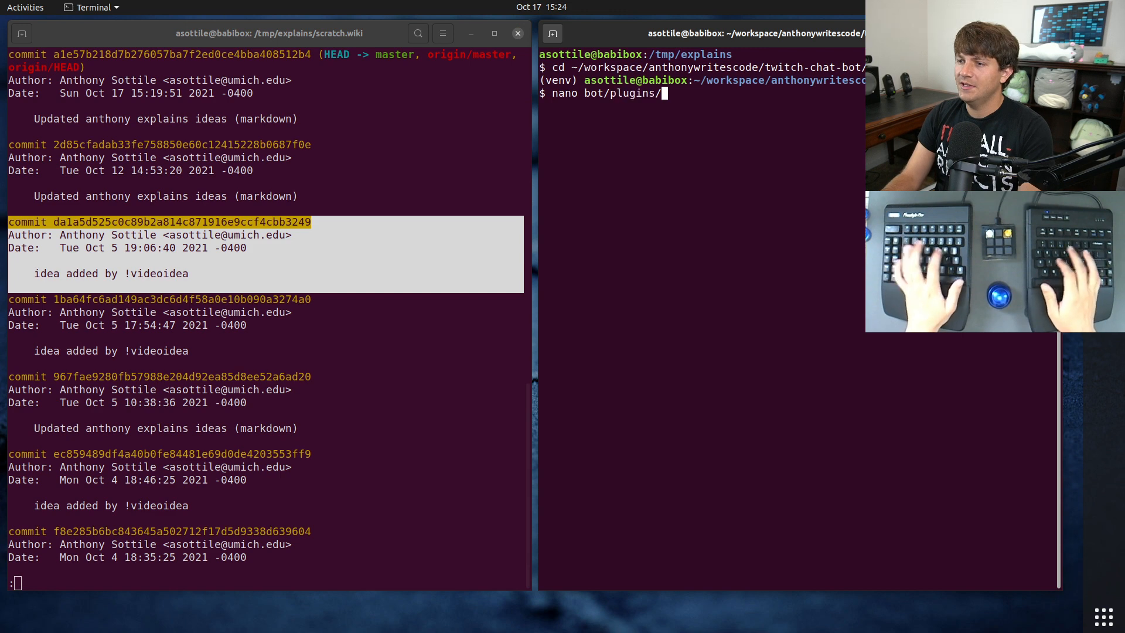
key("Return")
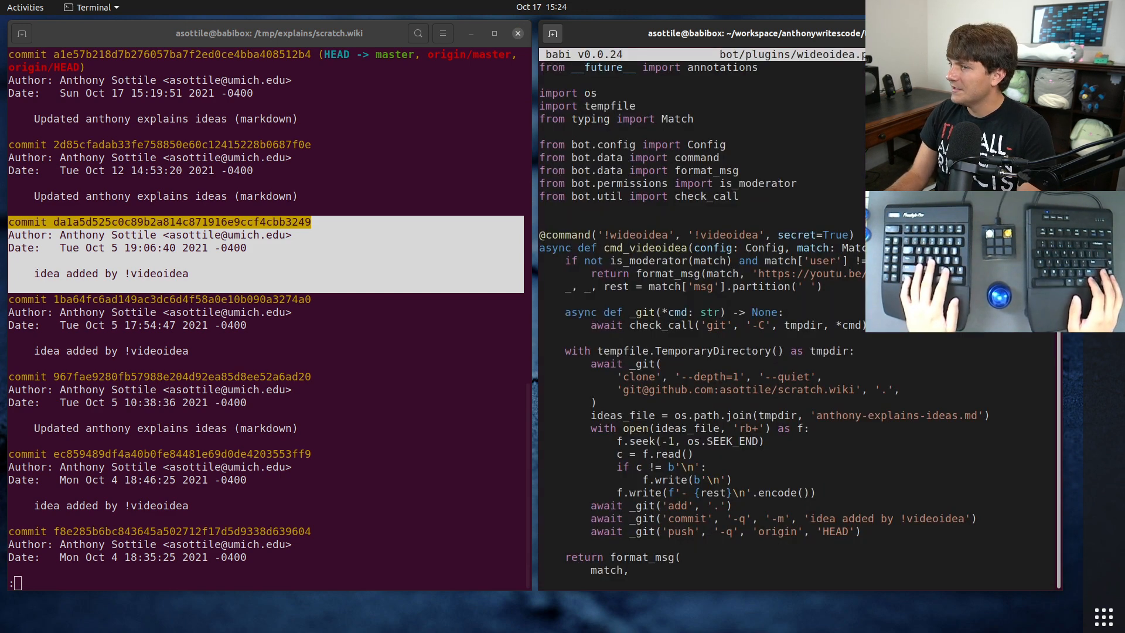